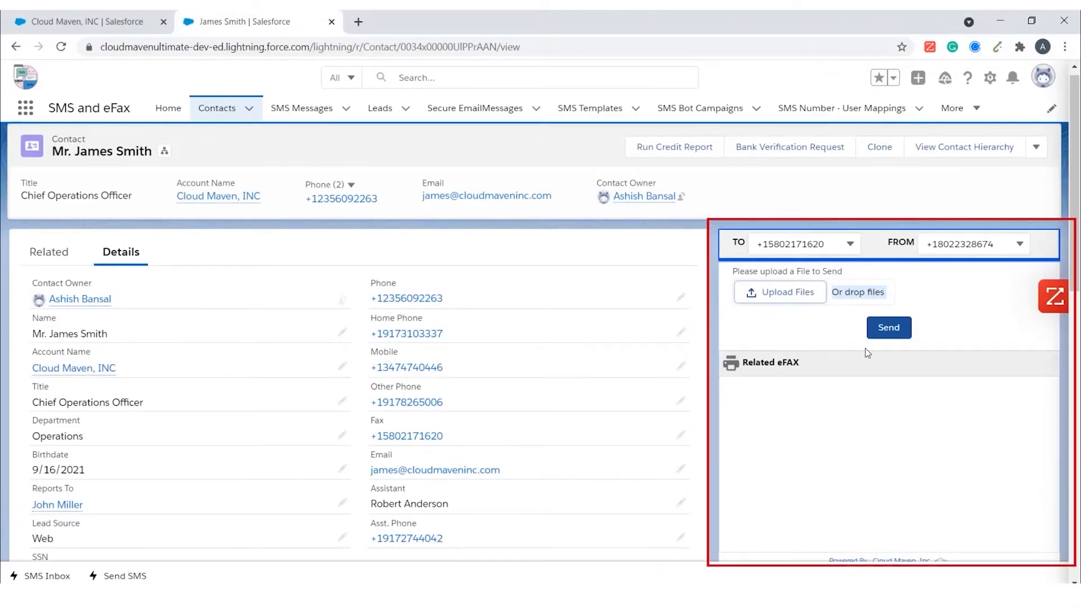
{"action": "mouse_move", "coordinate": [818, 479]}
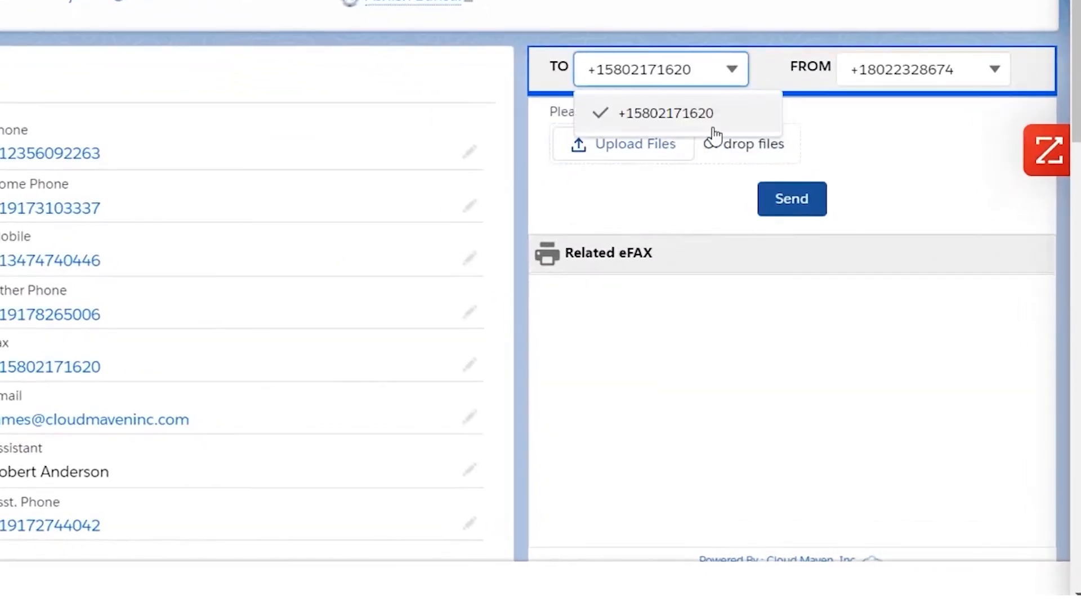
{"action": "mouse_move", "coordinate": [724, 123]}
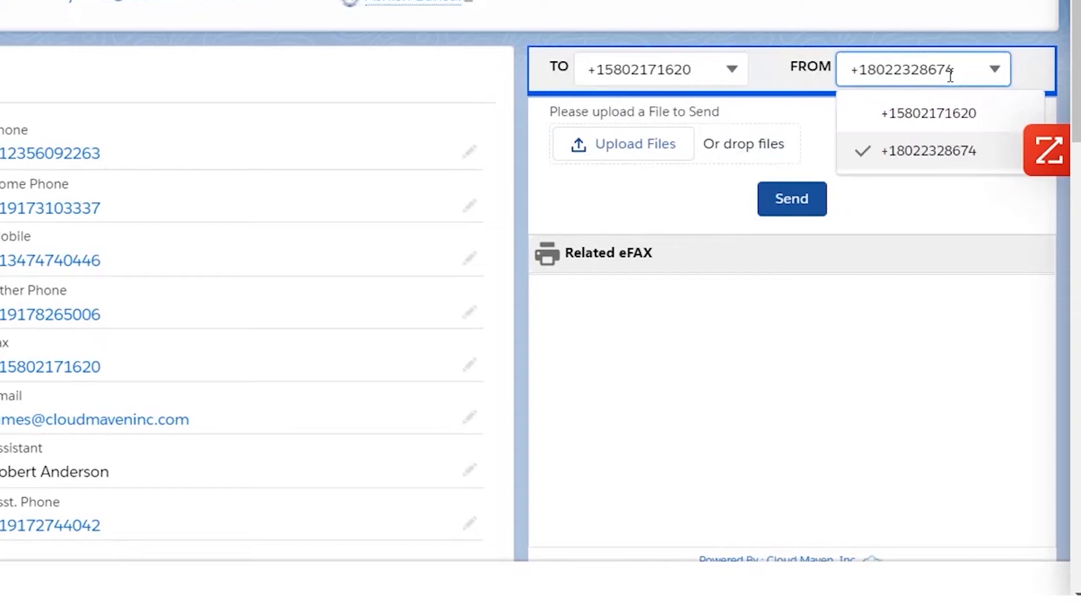
{"action": "mouse_move", "coordinate": [975, 178]}
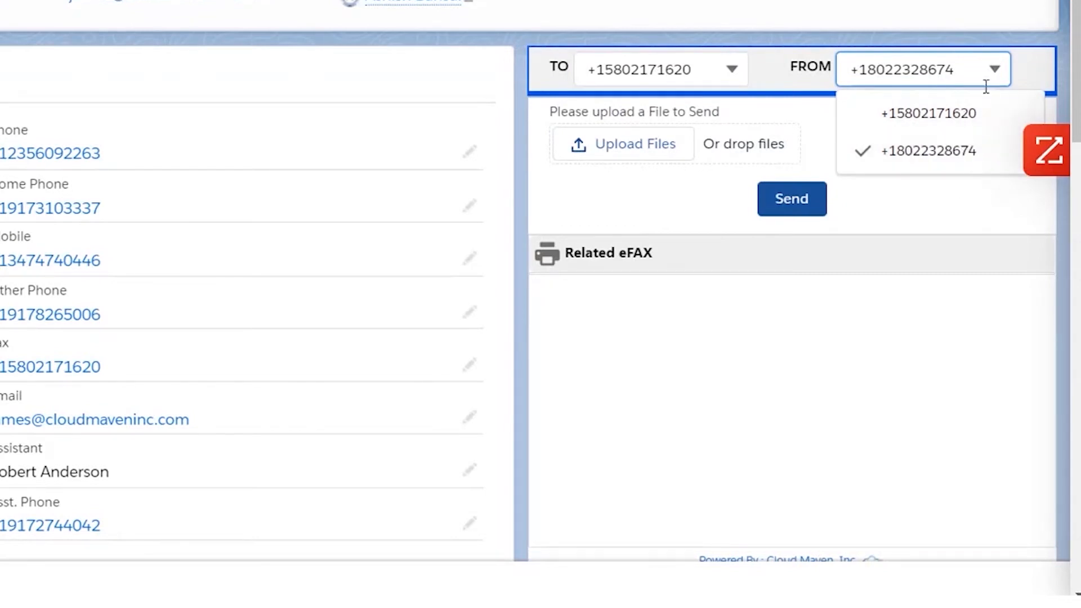
{"action": "left_click", "coordinate": [927, 150]}
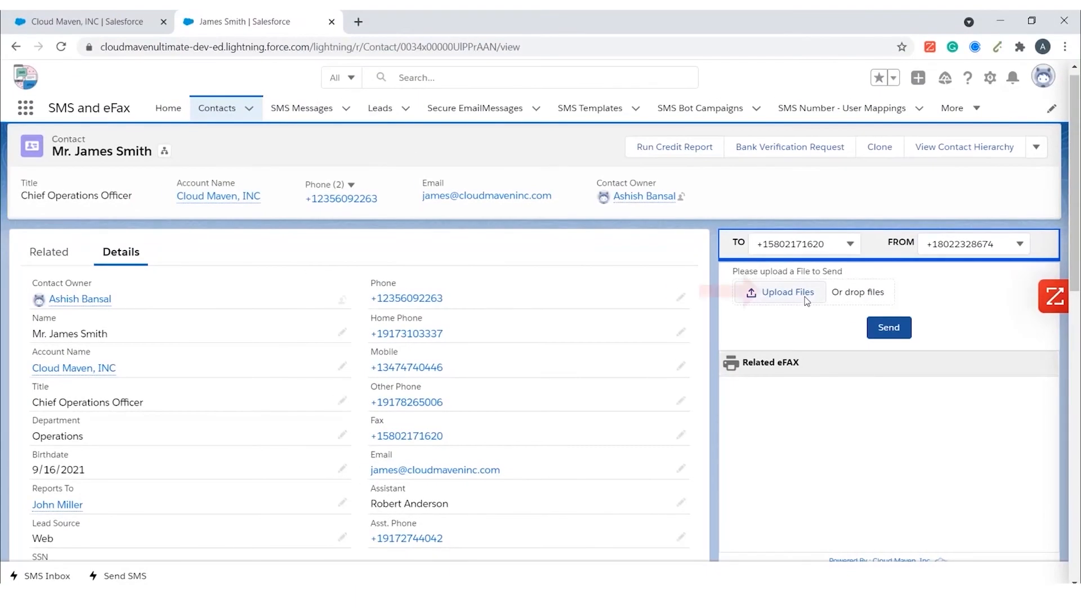
{"action": "left_click", "coordinate": [786, 292]}
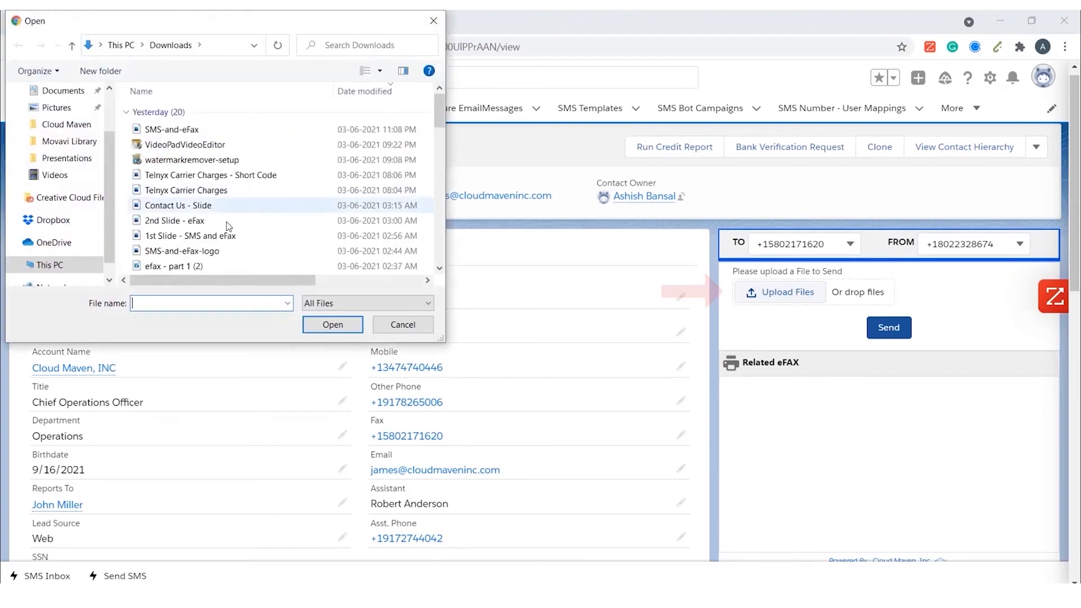
{"action": "scroll", "scroll_direction": "down", "scroll_amount": 3}
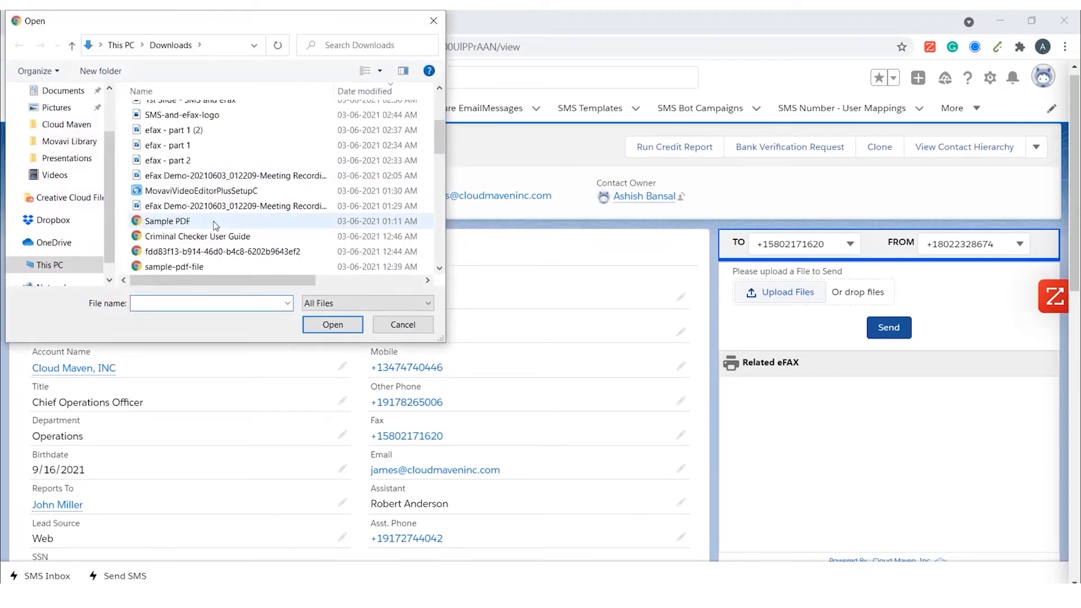
{"action": "left_click", "coordinate": [166, 220]}
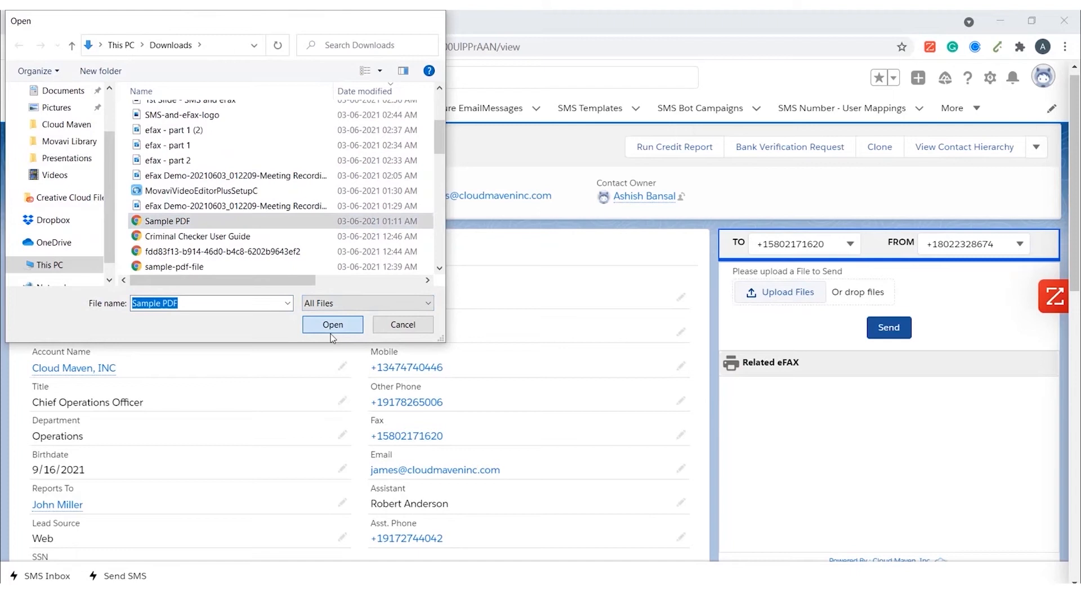
{"action": "left_click", "coordinate": [332, 324]}
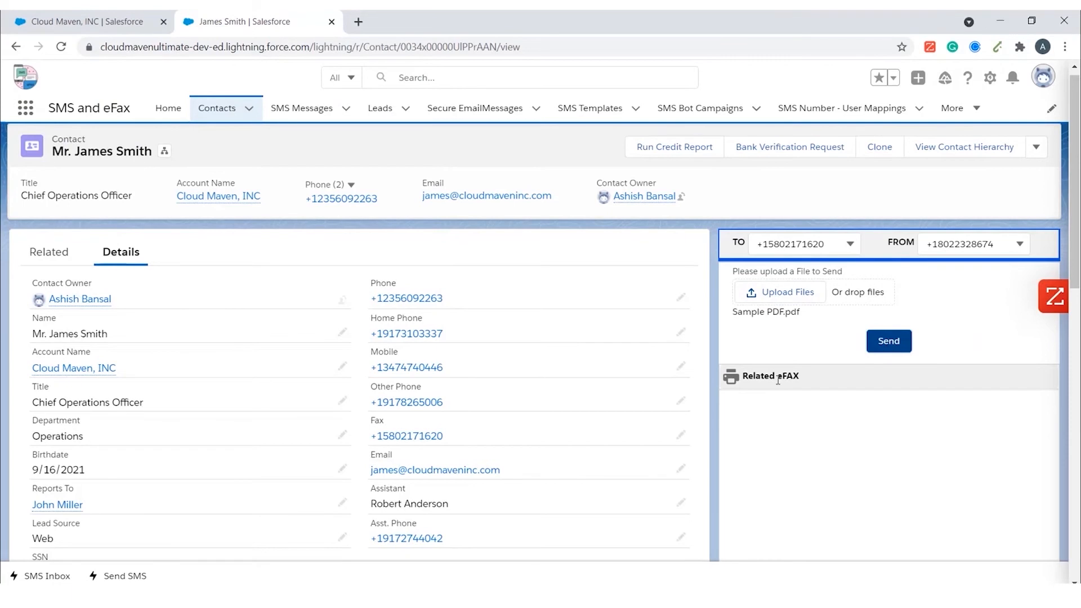
{"action": "left_click", "coordinate": [888, 340]}
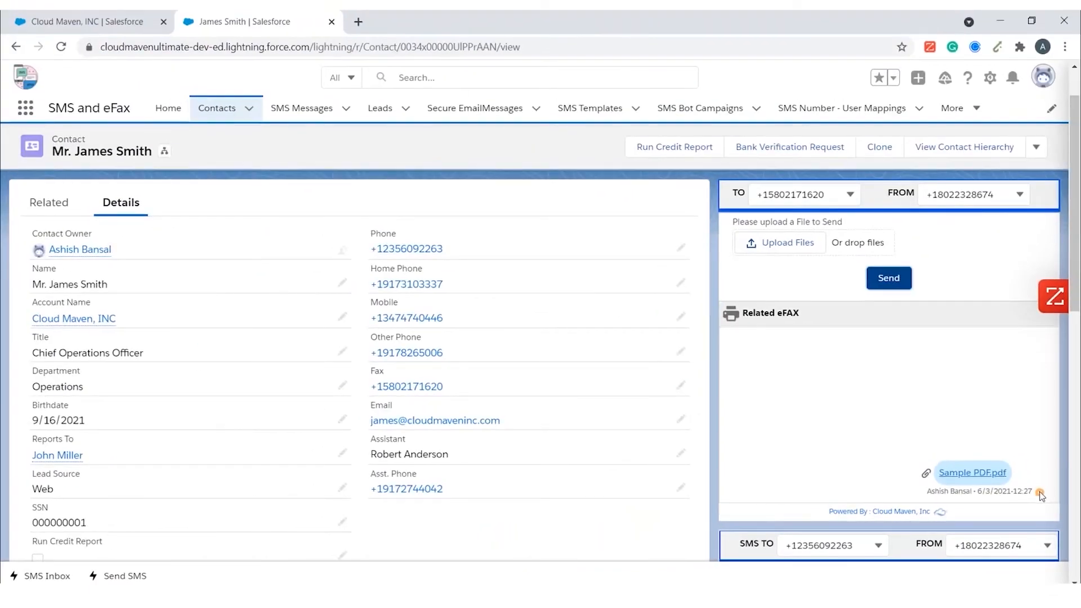
{"action": "mouse_move", "coordinate": [777, 420]}
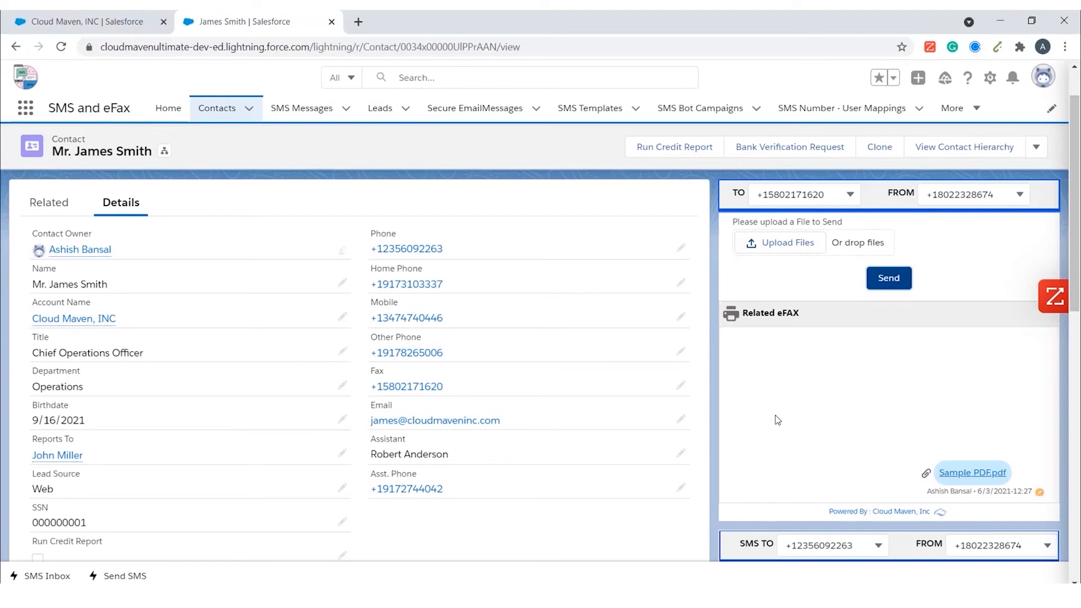
{"action": "mouse_move", "coordinate": [463, 250]}
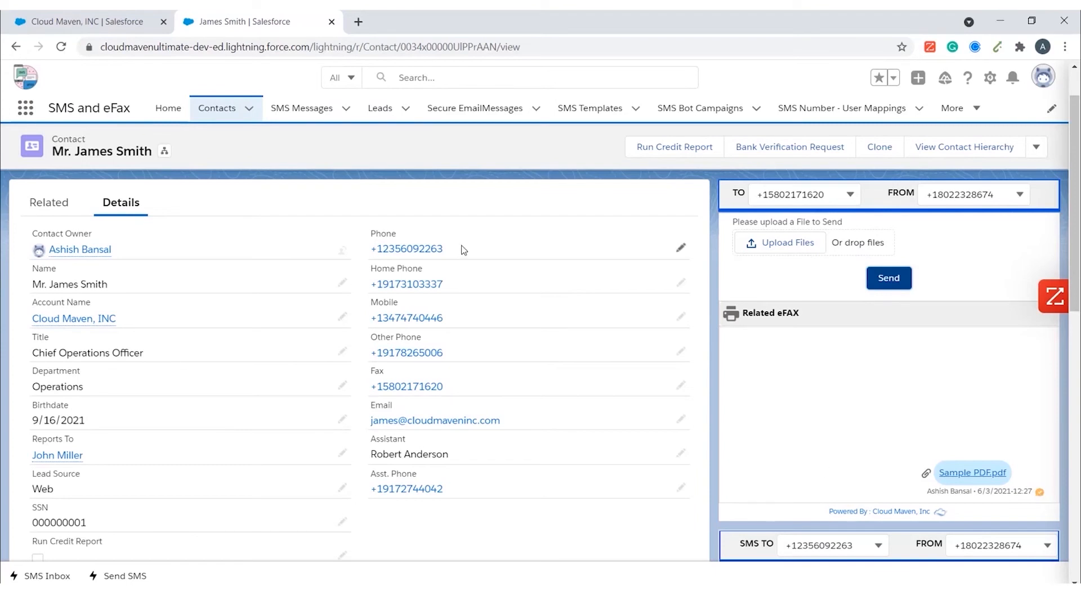
Refresh the Cloud Maven, INC account's Related eFAX panel to show the inbound PDF fax.
{"action": "left_click", "coordinate": [82, 22]}
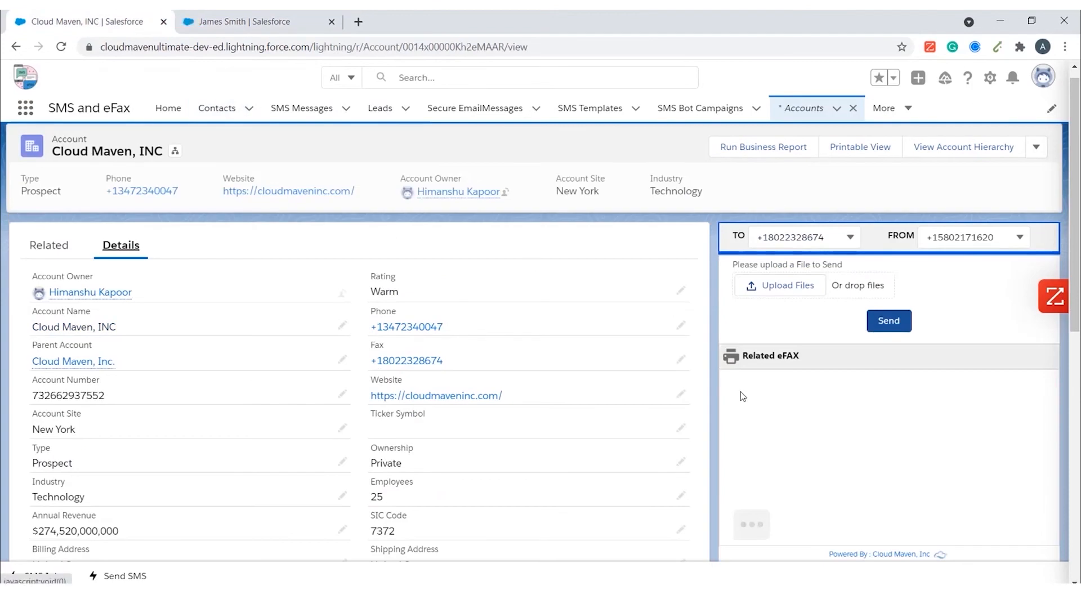
{"action": "mouse_move", "coordinate": [757, 542]}
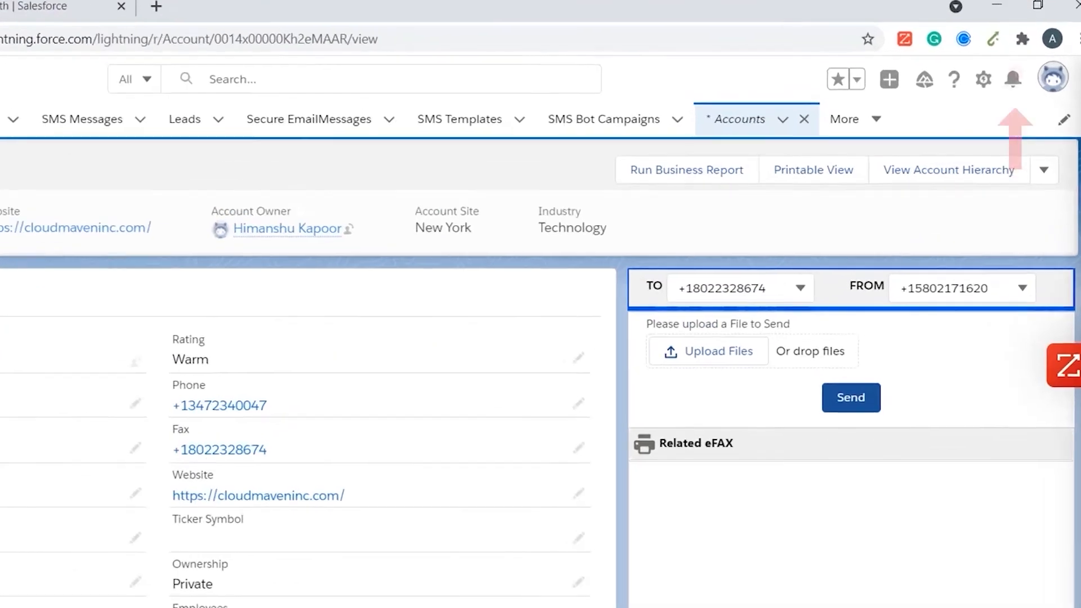
{"action": "left_click", "coordinate": [1012, 79]}
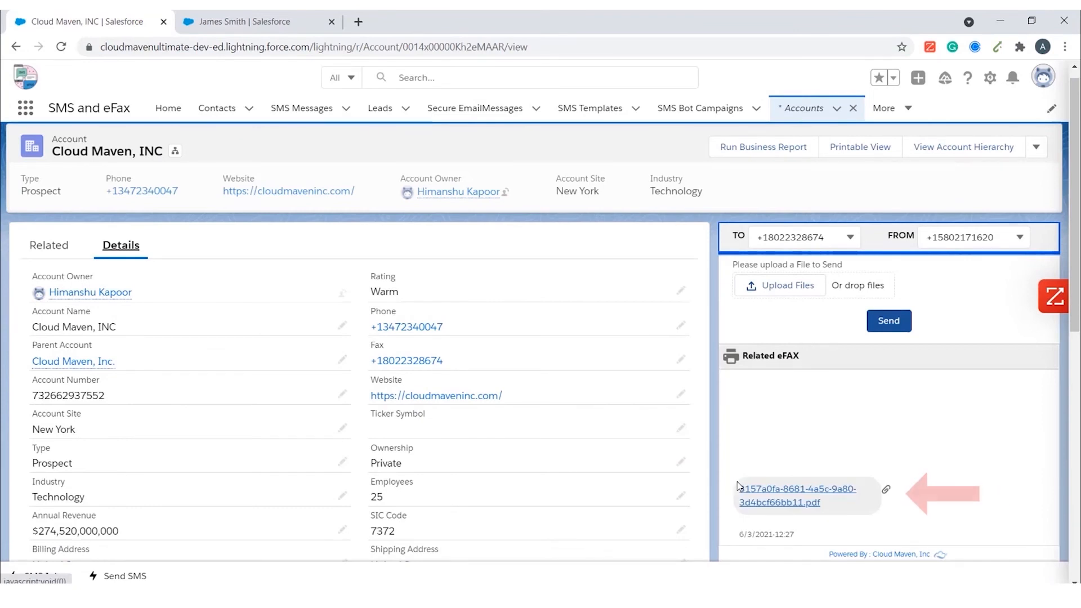
{"action": "left_click", "coordinate": [248, 21]}
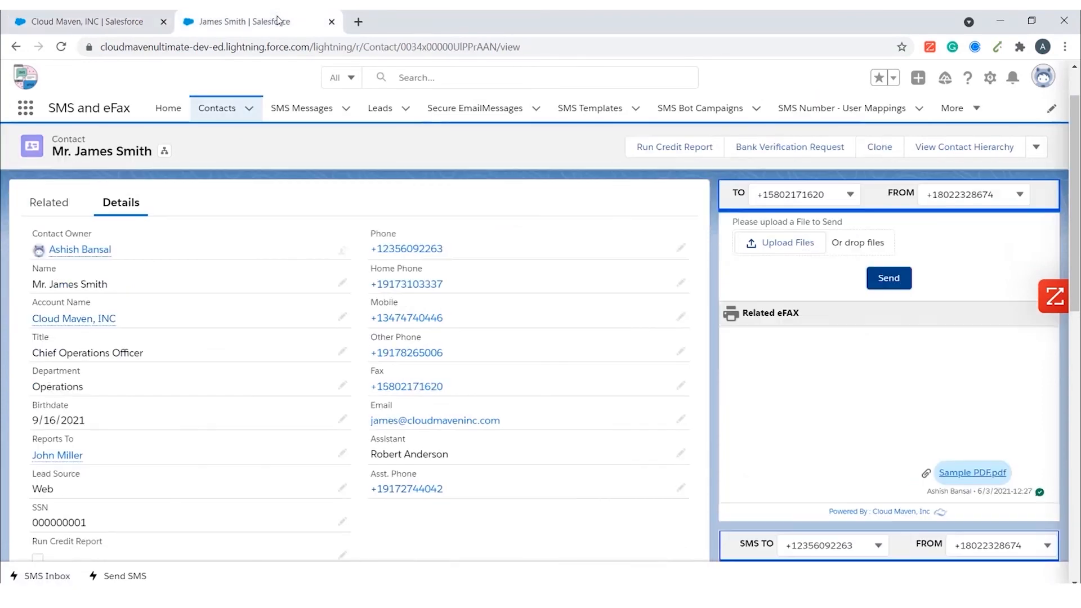
{"action": "mouse_move", "coordinate": [911, 462]}
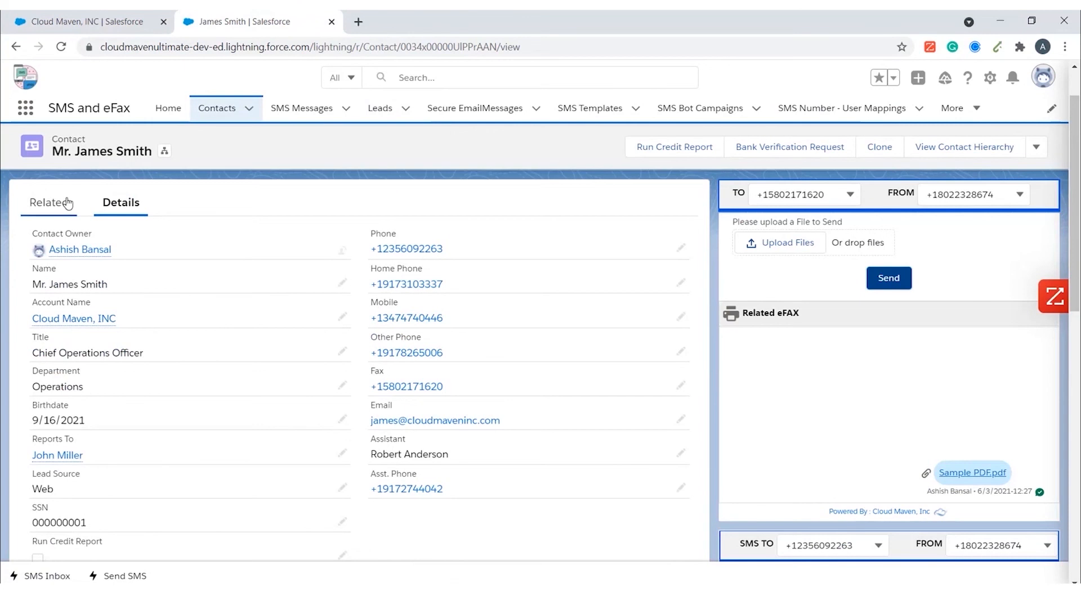
{"action": "left_click", "coordinate": [48, 202]}
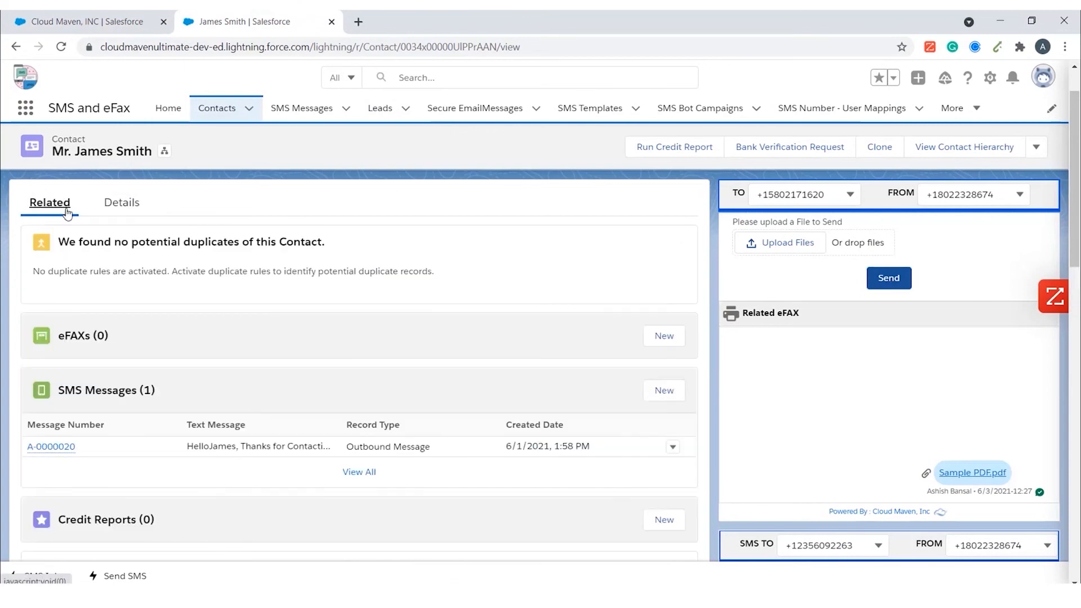
{"action": "left_click", "coordinate": [82, 335]}
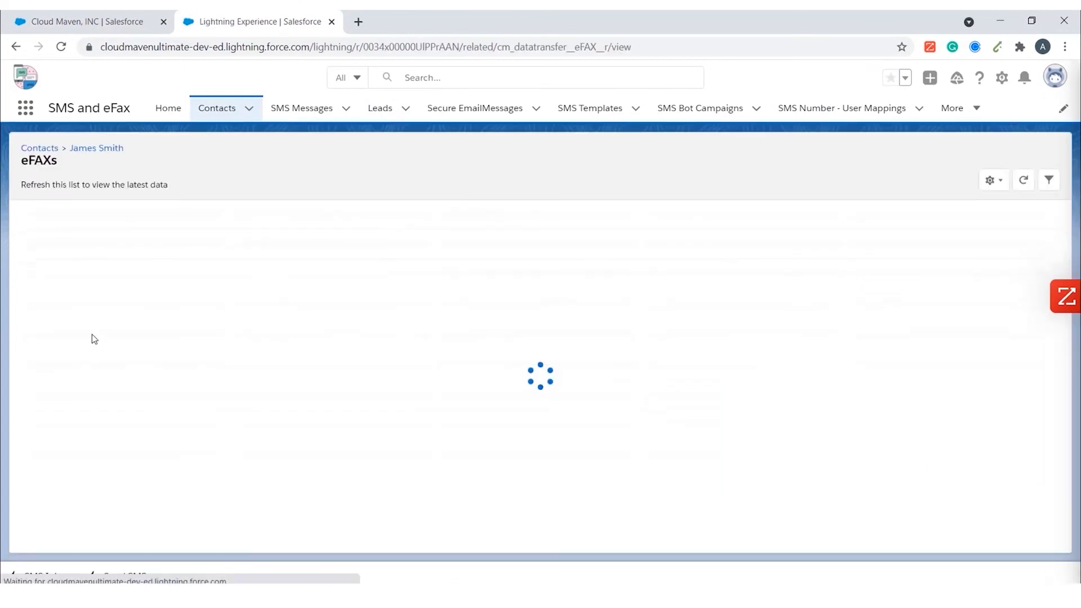